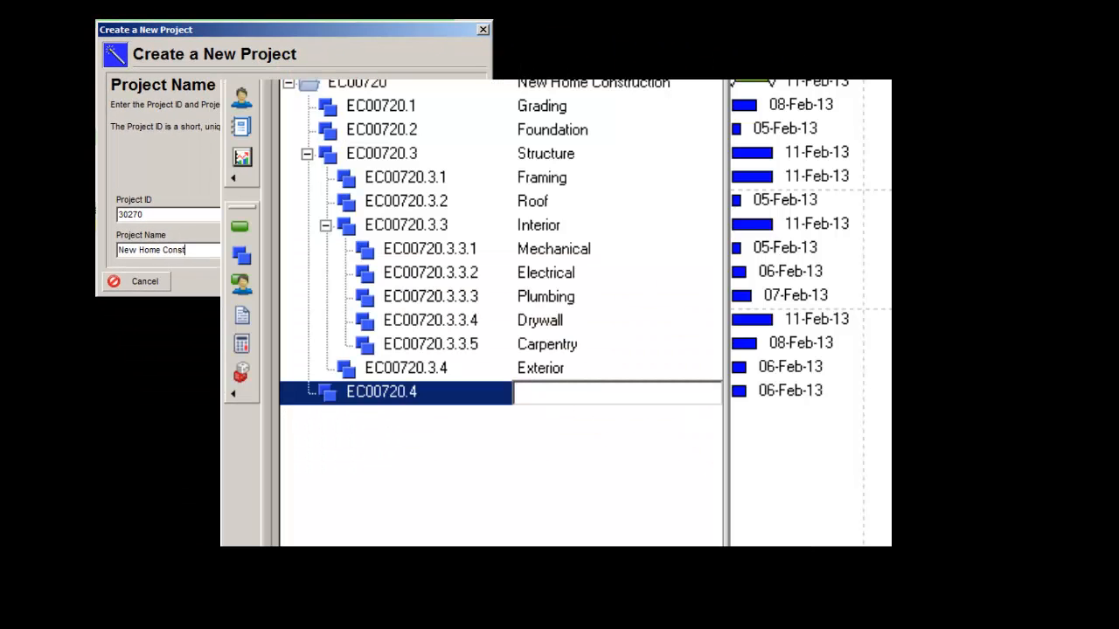
Step: Bring up Maintain Baselines for the New Home Construction project after entering 'Land'
{"action": "type", "text": "Land"}
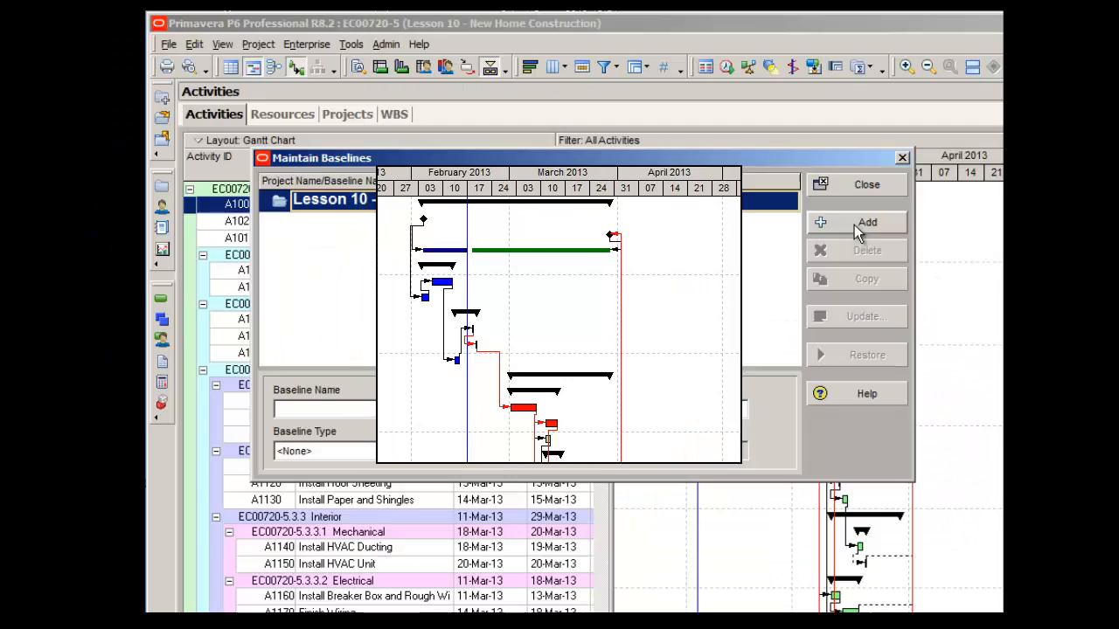
{"action": "left_click", "coordinate": [867, 222]}
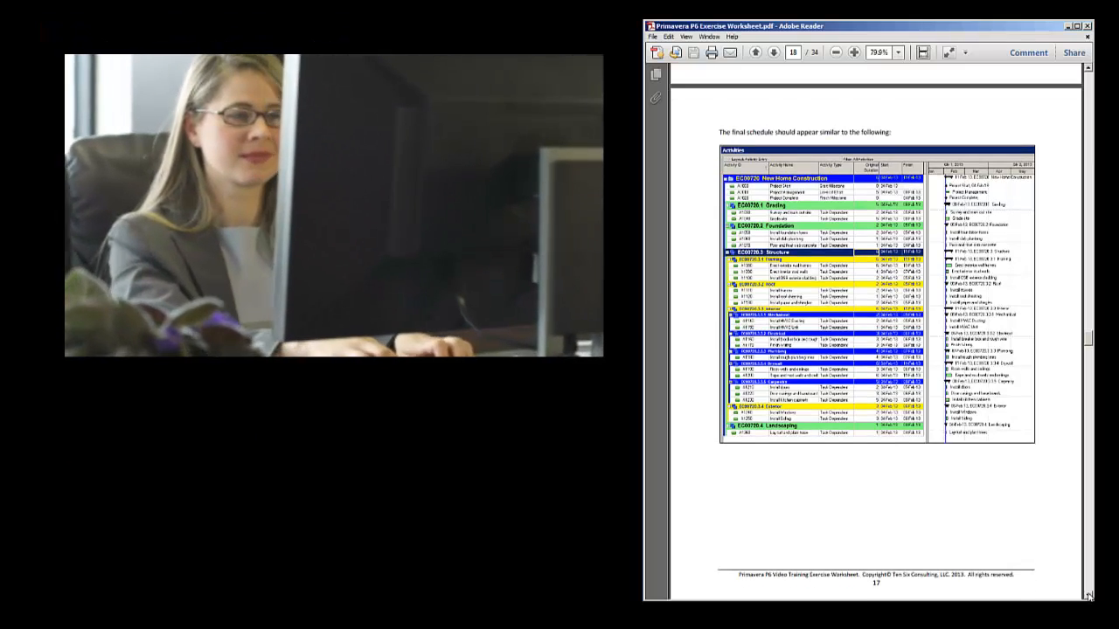
Step: Scroll the exercise worksheet PDF down to page 24, Lesson 9 – Project Status
{"action": "scroll", "scroll_direction": "down", "scroll_amount": 3}
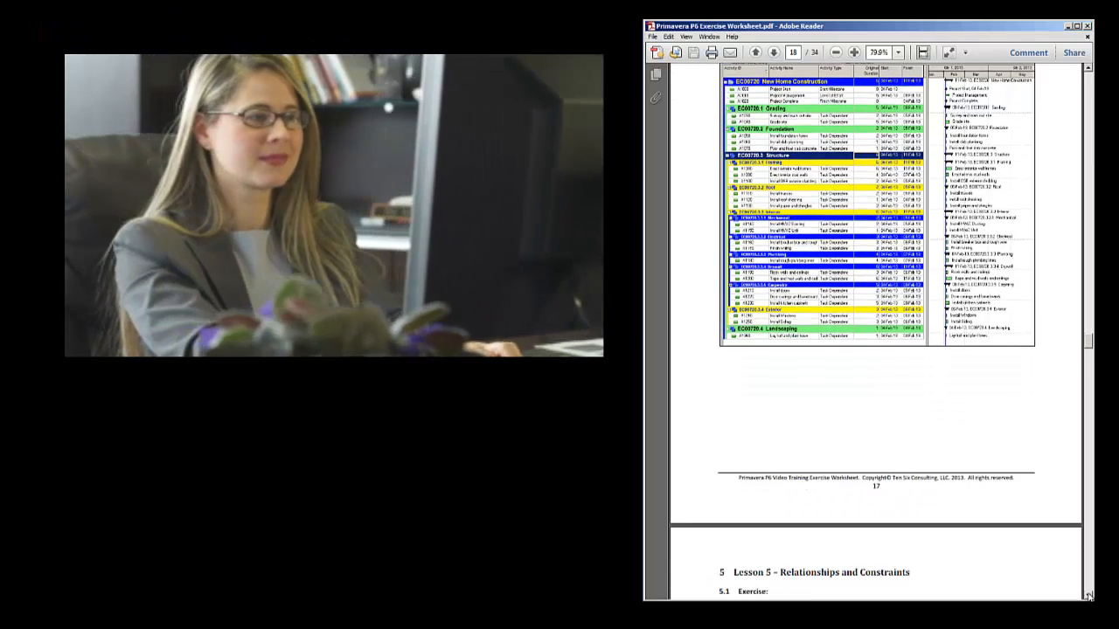
{"action": "scroll", "scroll_direction": "down", "scroll_amount": 3}
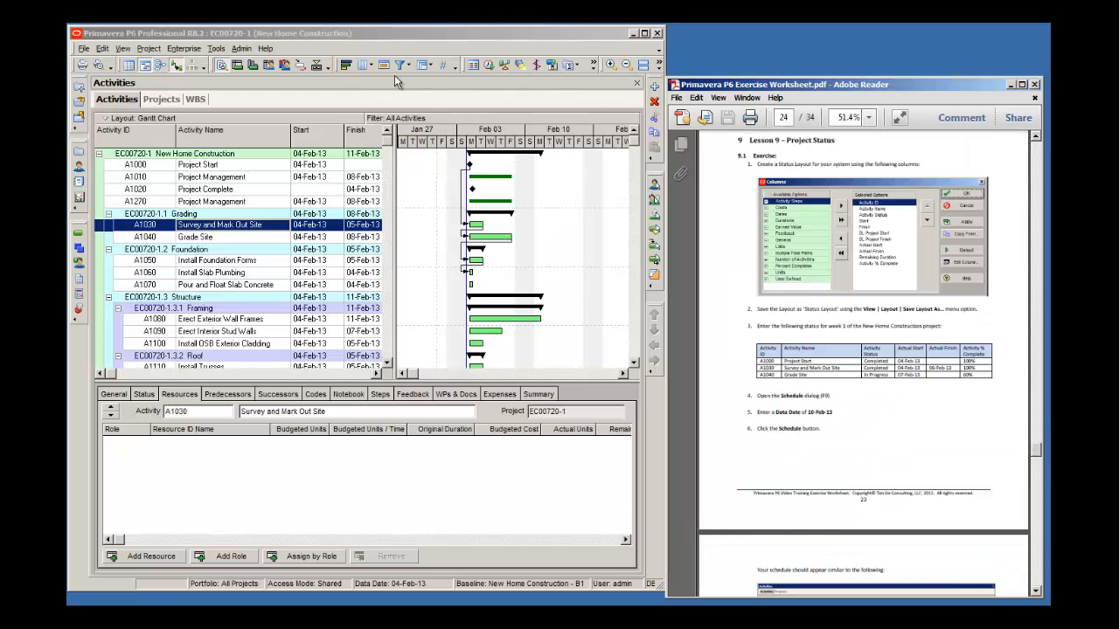
{"action": "mouse_move", "coordinate": [364, 67]}
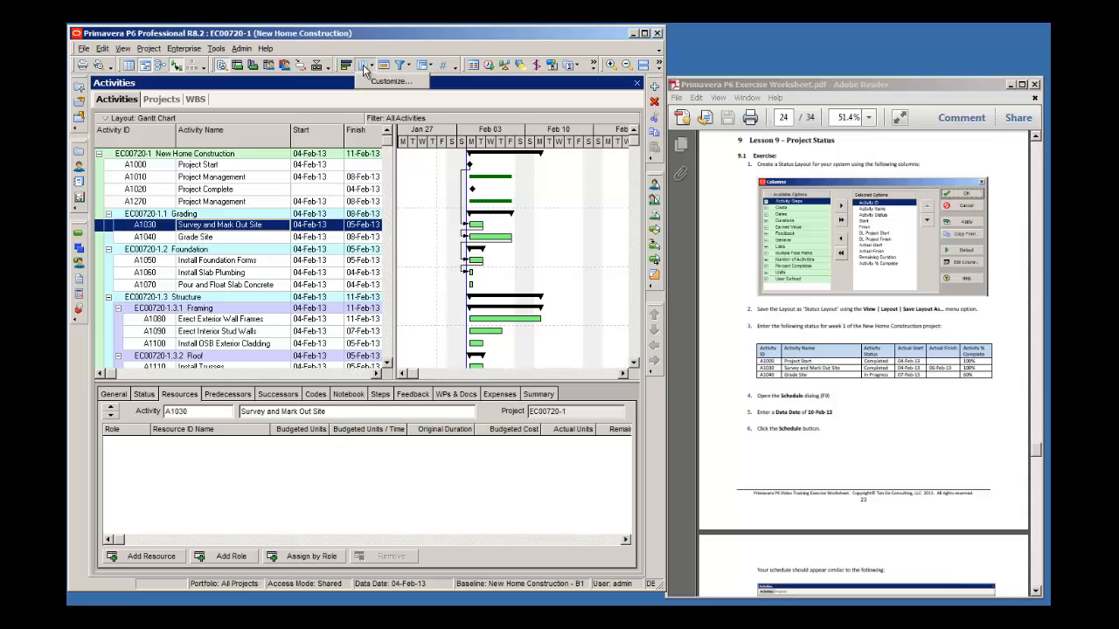
{"action": "left_click", "coordinate": [346, 65]}
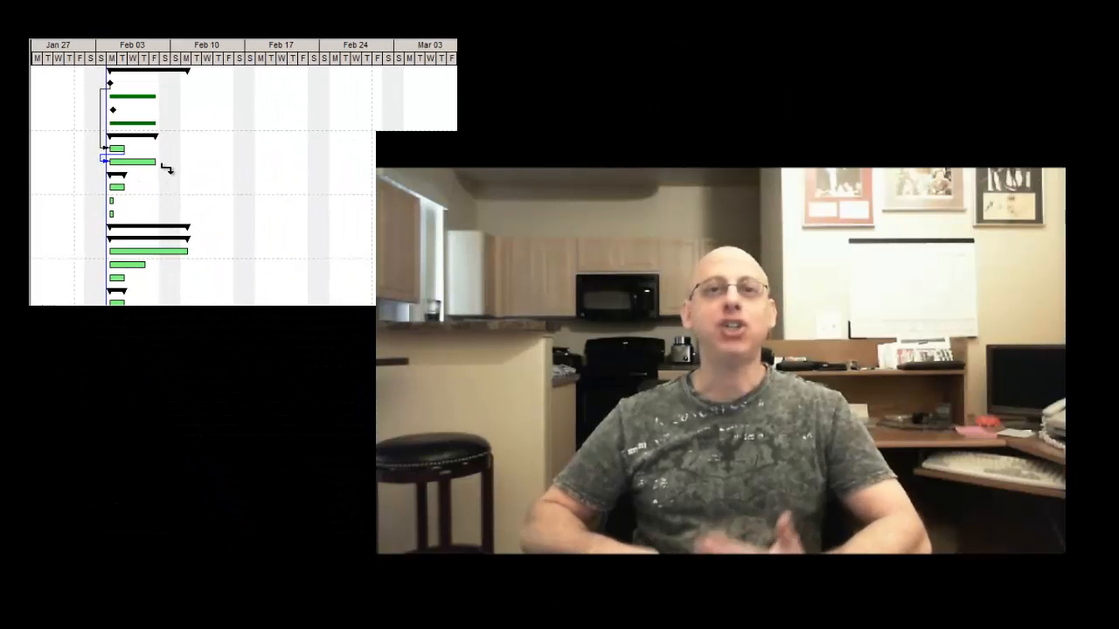
{"action": "mouse_move", "coordinate": [119, 175]}
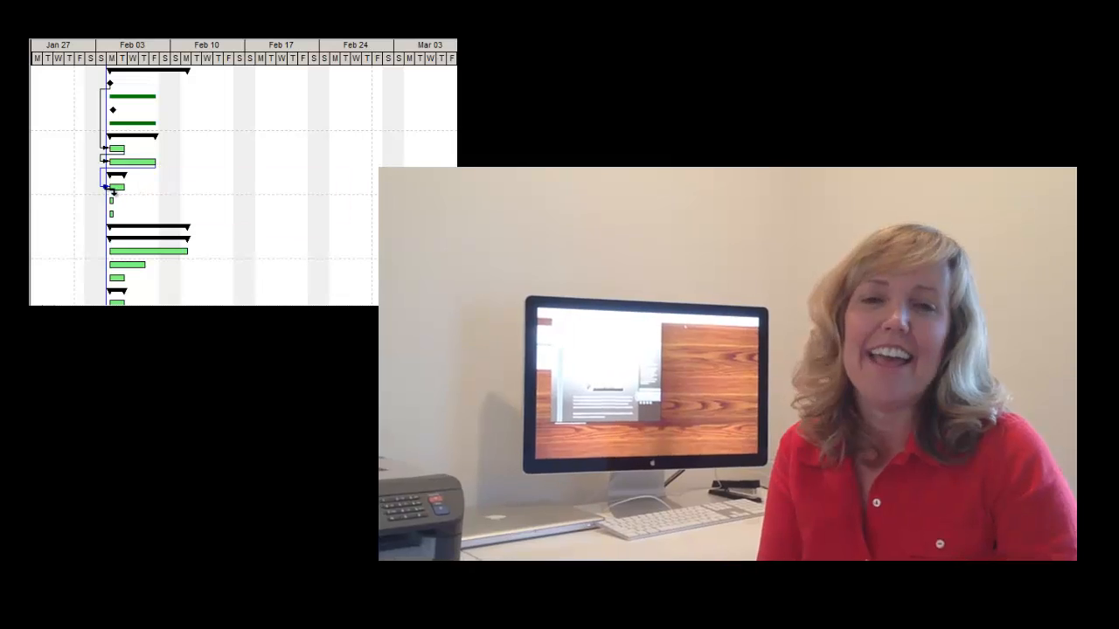
{"action": "mouse_move", "coordinate": [107, 203]}
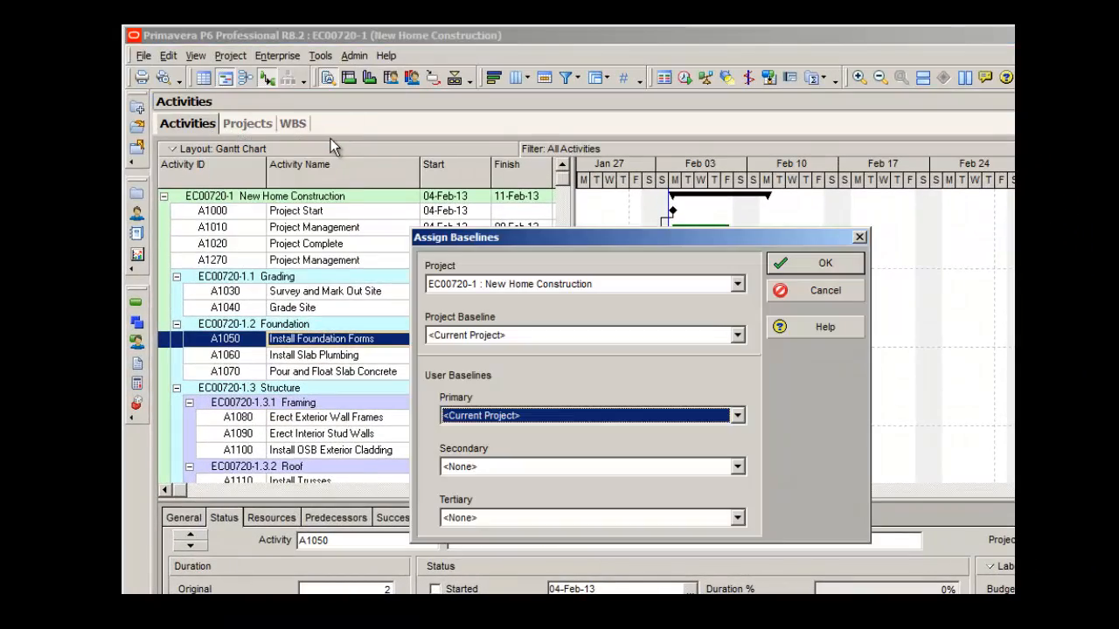
{"action": "mouse_move", "coordinate": [737, 339]}
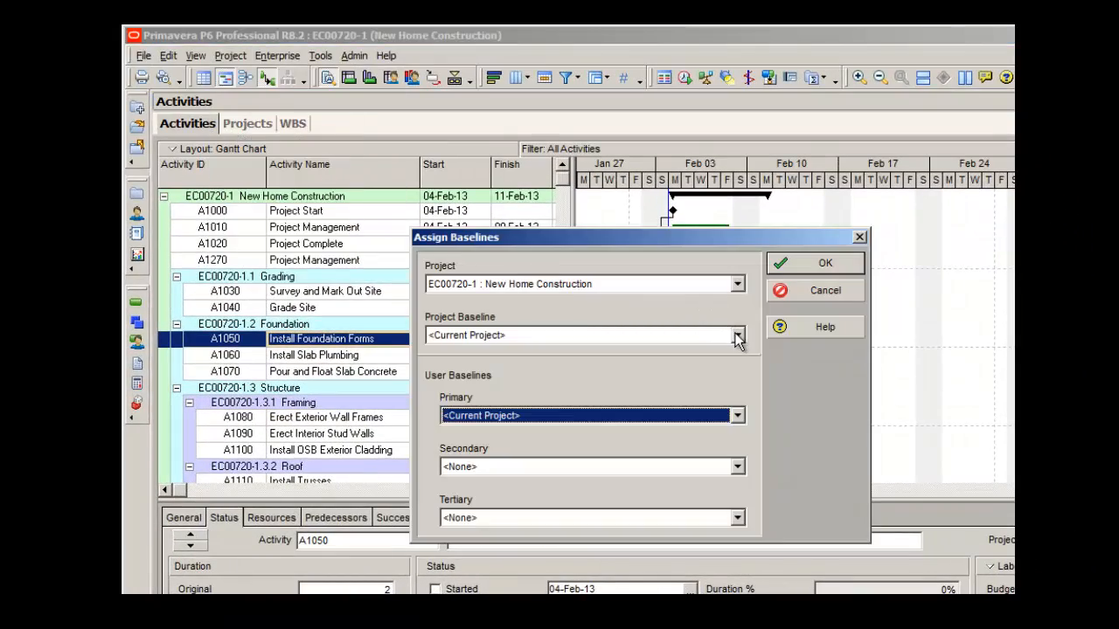
Step: Expand the Project Baseline dropdown to show New Home Construction - B1
{"action": "left_click", "coordinate": [738, 336]}
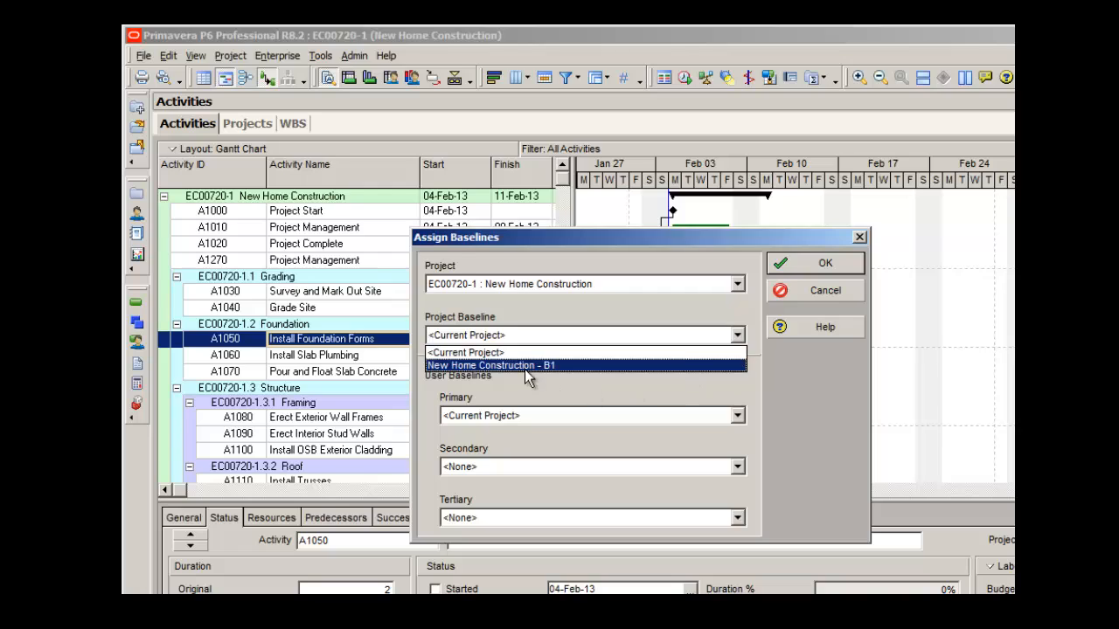